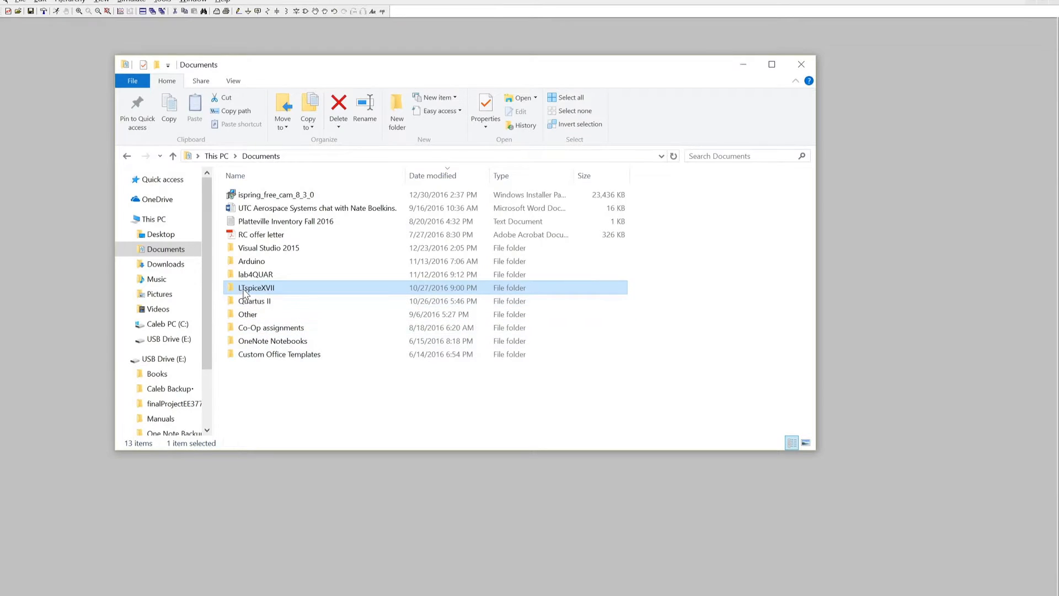
# Navigate Documents > LTspiceXVII > lib > sub to reach the folder listing BS170.sub.
pyautogui.doubleClick(256, 287)
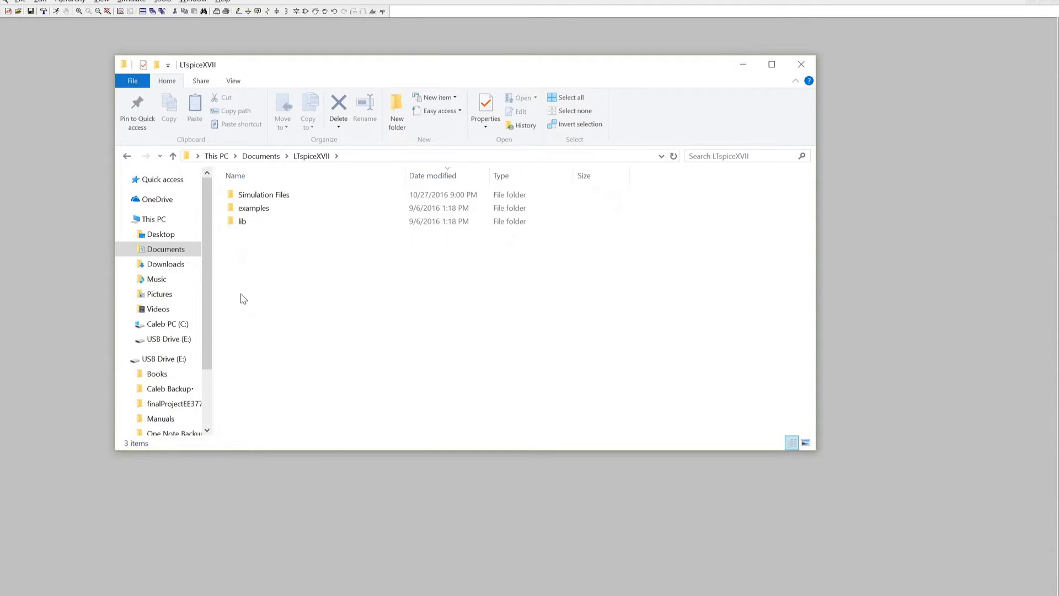
pyautogui.doubleClick(242, 220)
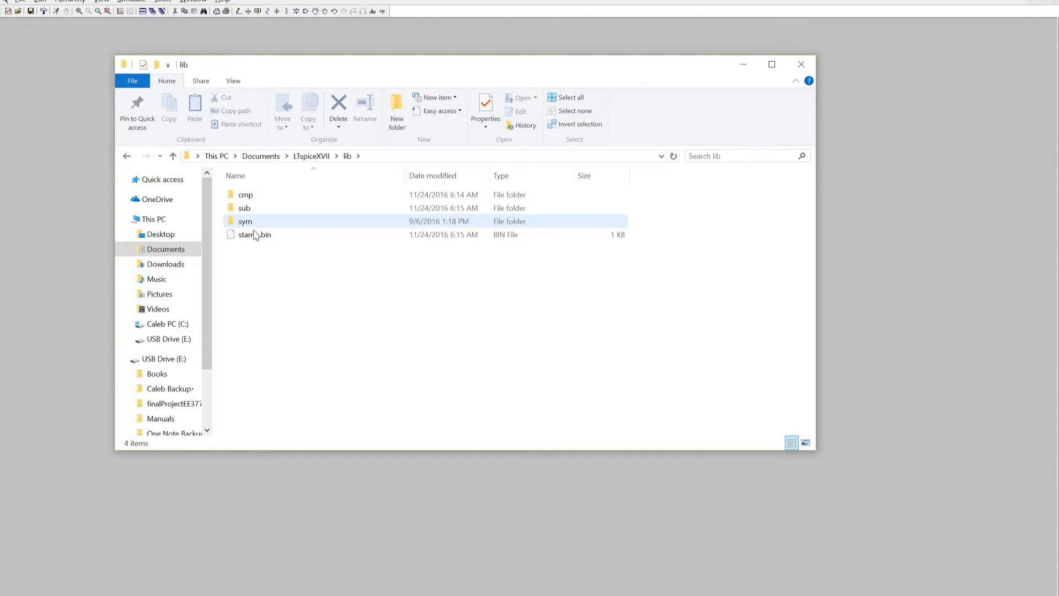
pyautogui.doubleClick(244, 221)
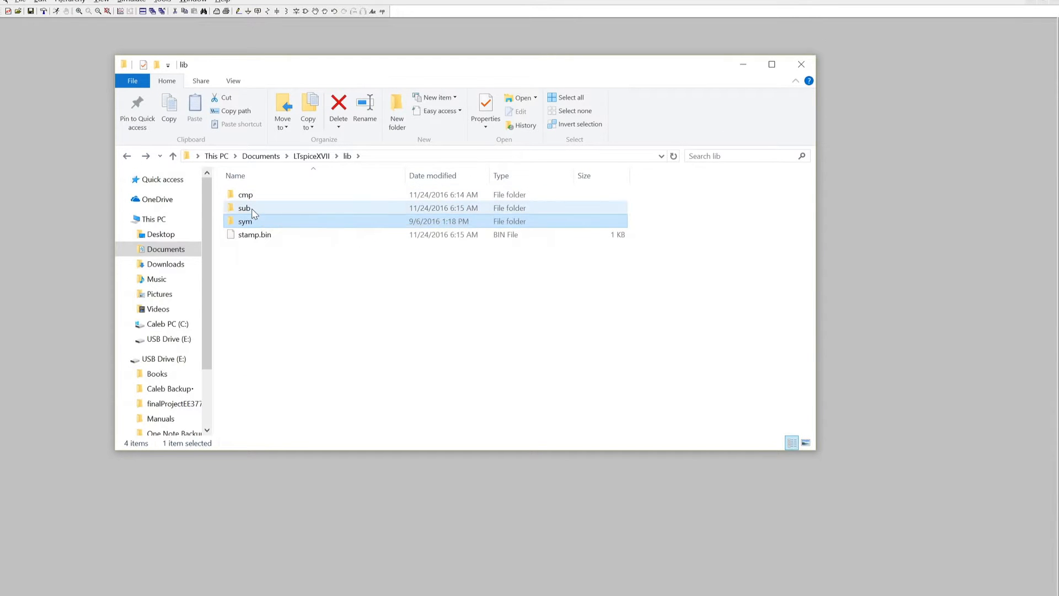
pyautogui.doubleClick(244, 207)
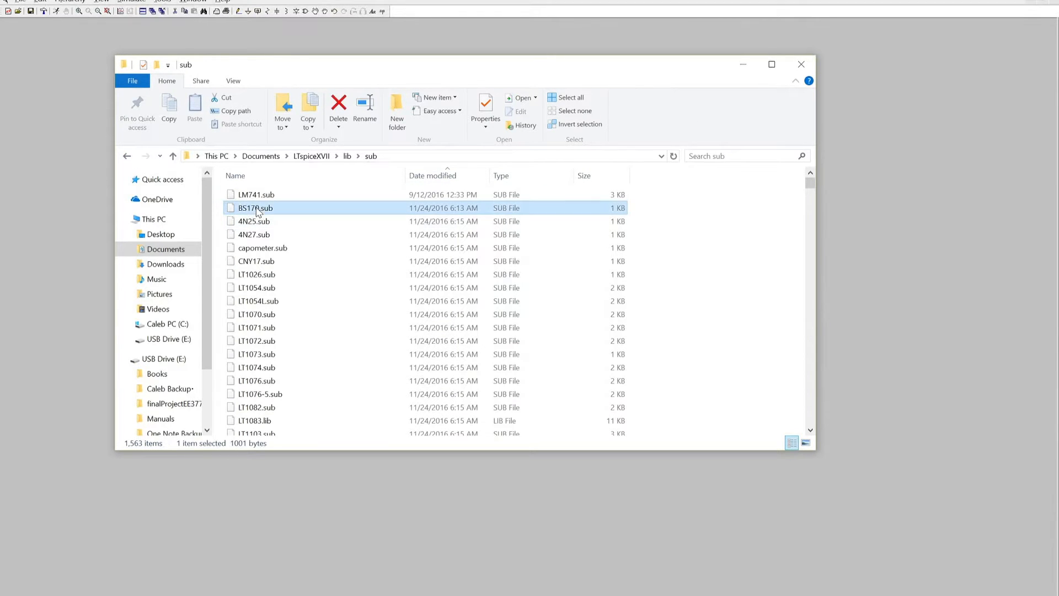
pyautogui.moveTo(256, 208)
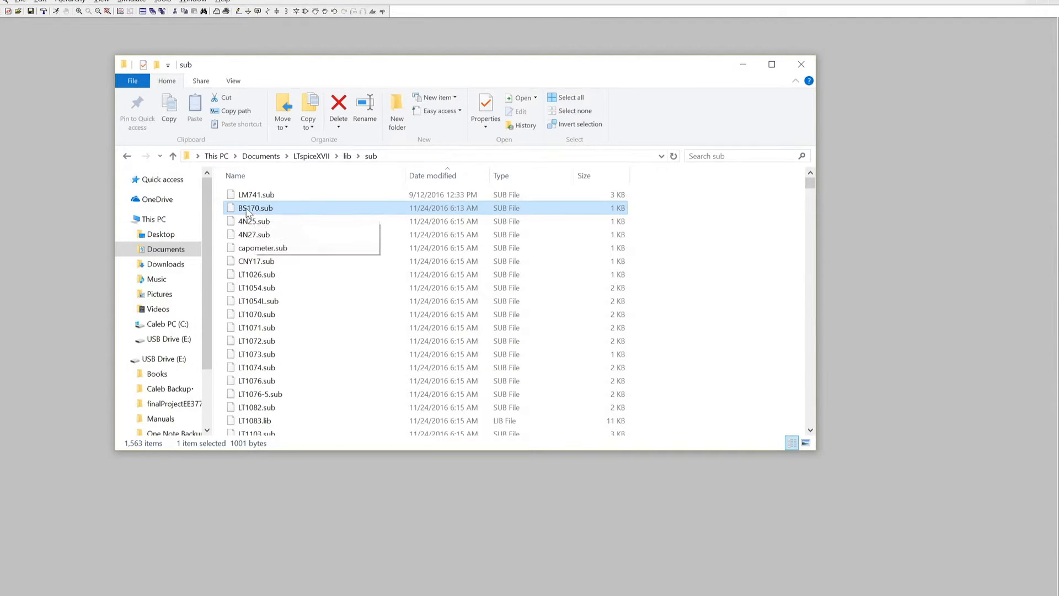
pyautogui.moveTo(256, 208)
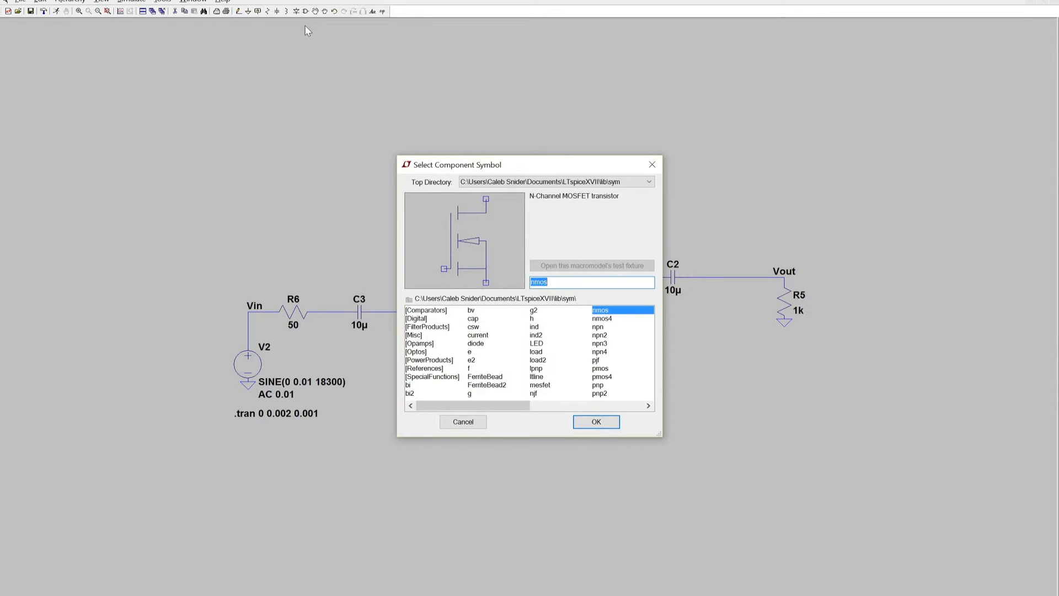
# Place an nmos transistor M1 between R3, R4 and the Vg wire, then run the transient simulation.
pyautogui.click(595, 421)
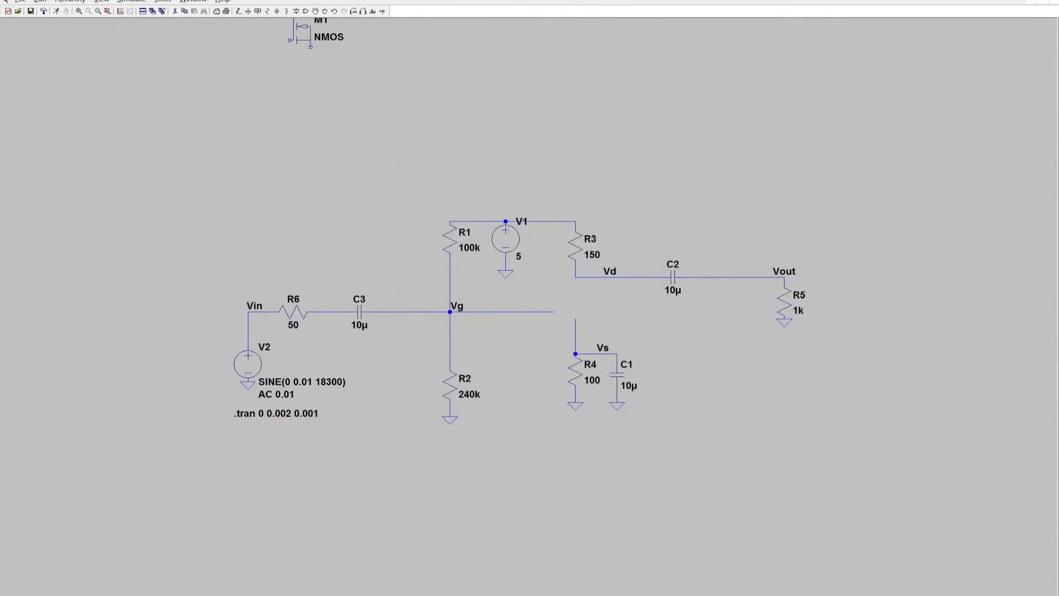
pyautogui.click(568, 300)
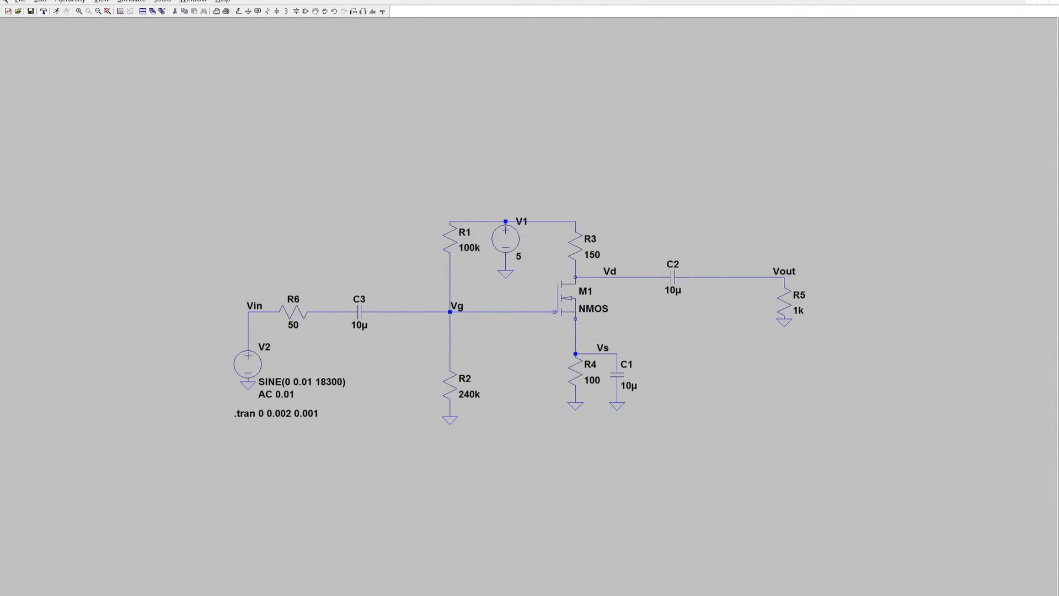
pyautogui.click(598, 459)
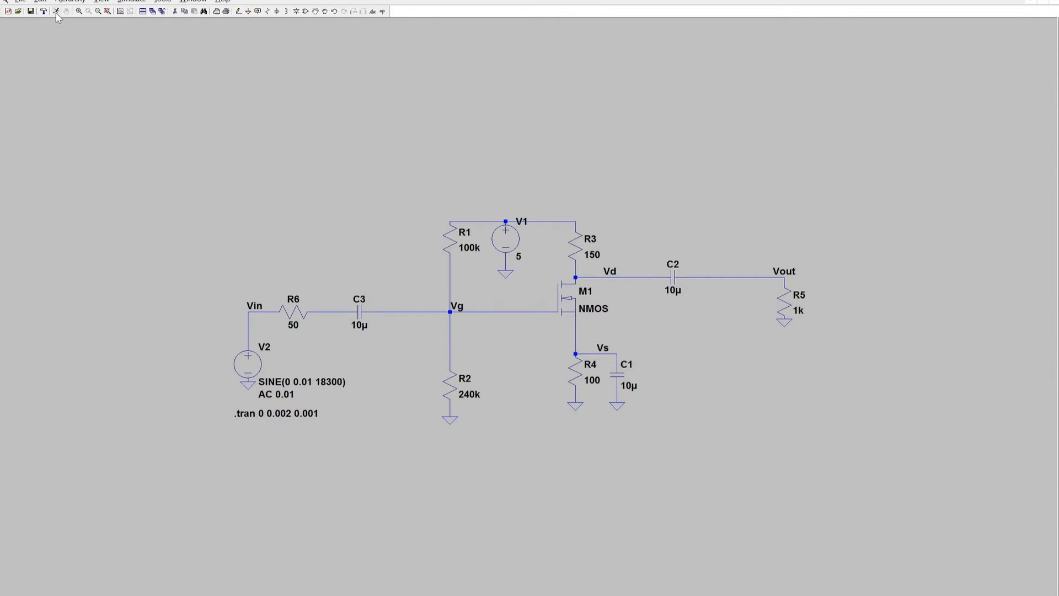
pyautogui.click(237, 12)
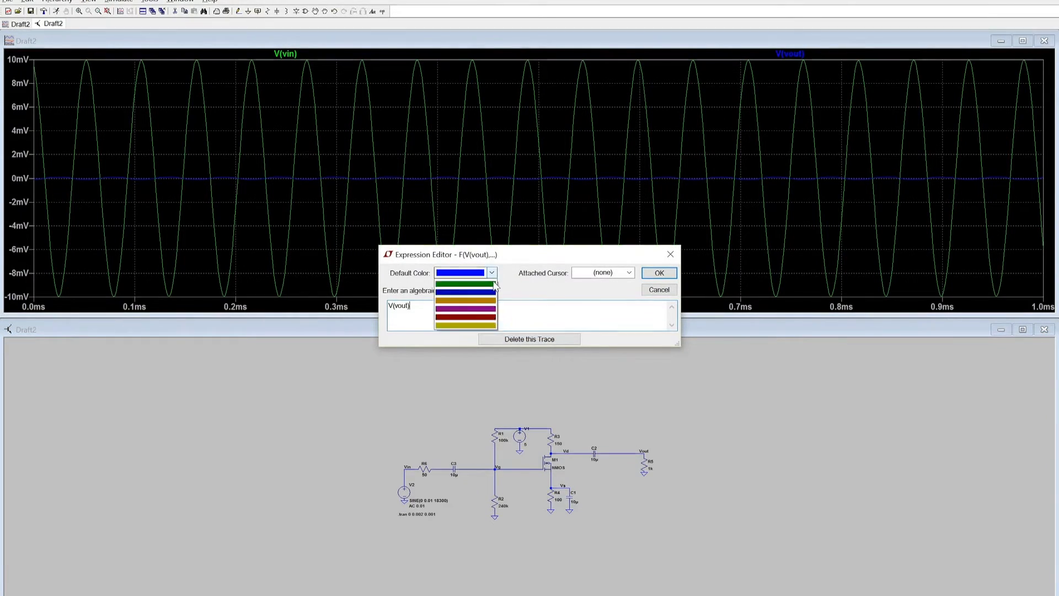
# Recolour the V(vout) trace red in the Expression Editor.
pyautogui.click(464, 315)
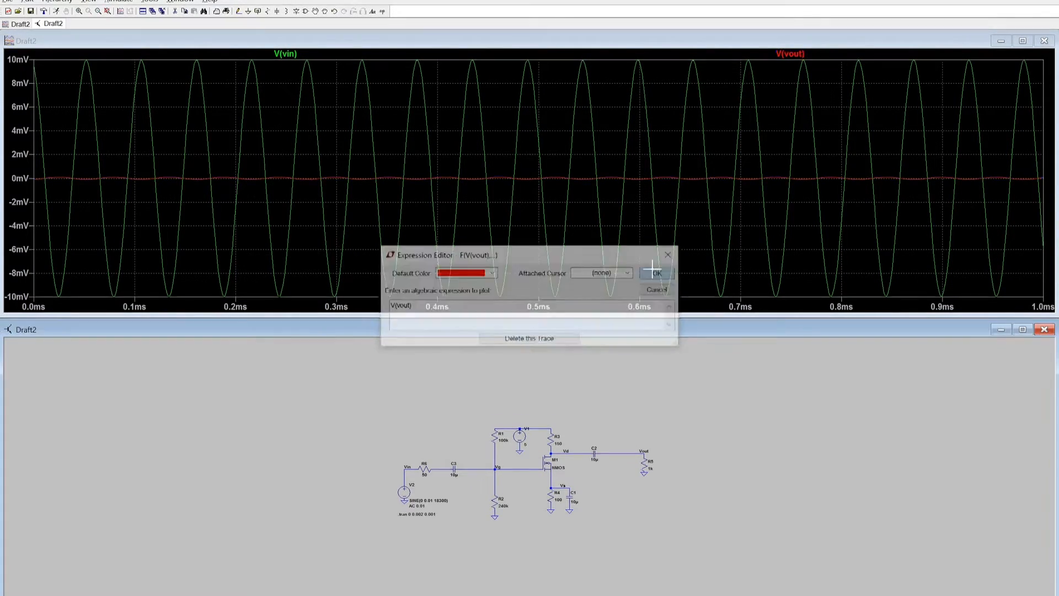
pyautogui.click(655, 272)
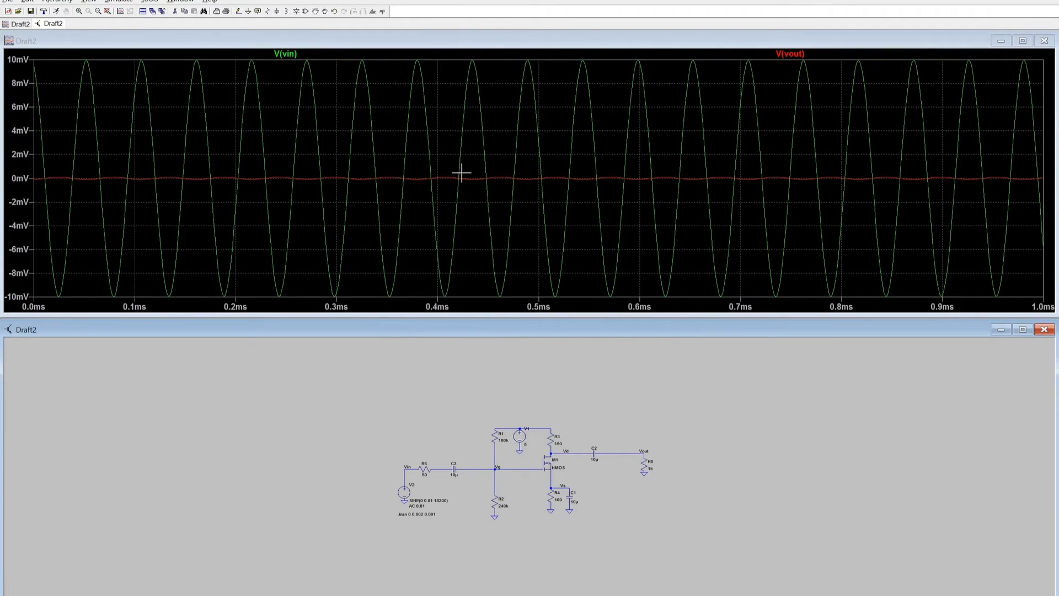
pyautogui.moveTo(558, 479)
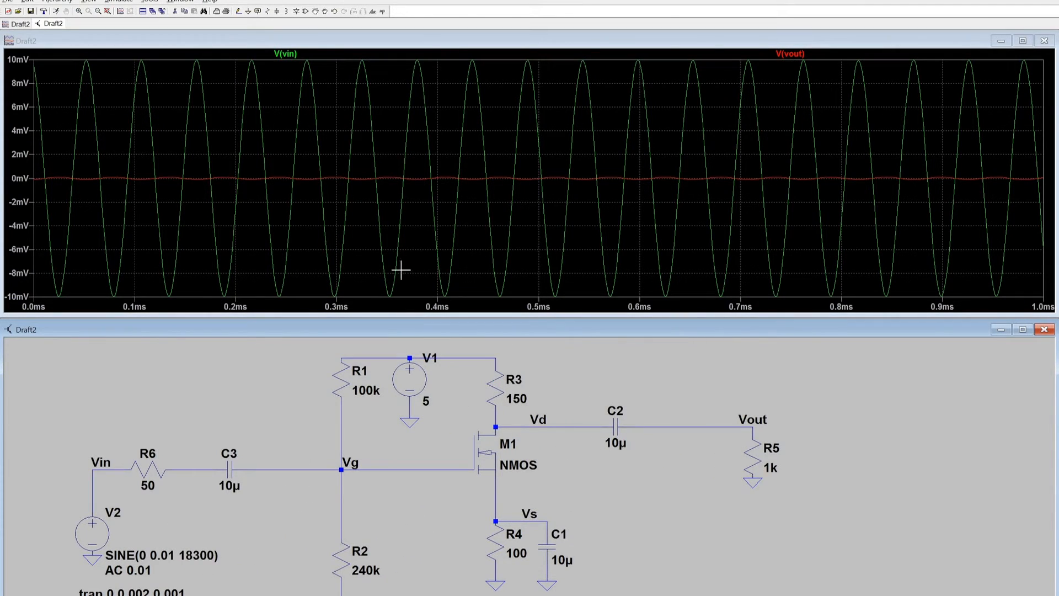
pyautogui.moveTo(382, 12)
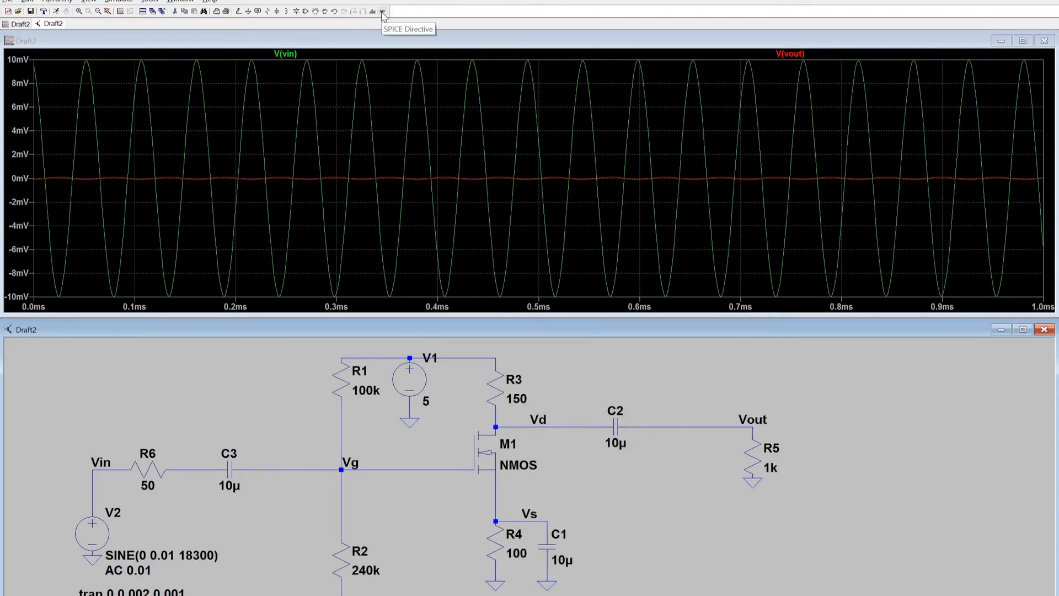
# Create a SPICE directive reading .lib BS170.sub.
pyautogui.click(381, 12)
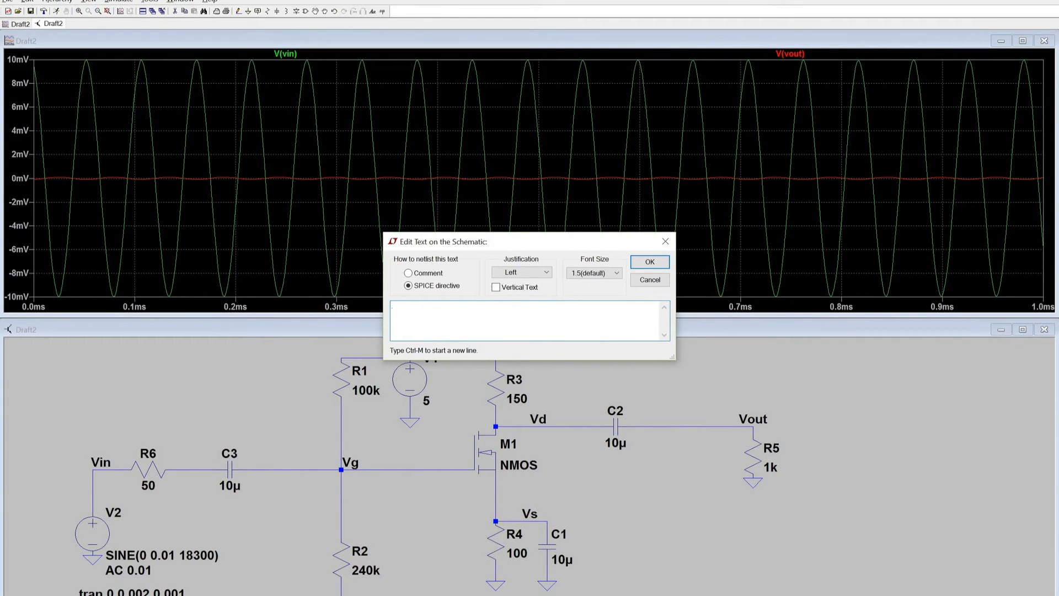
pyautogui.write('.lib B')
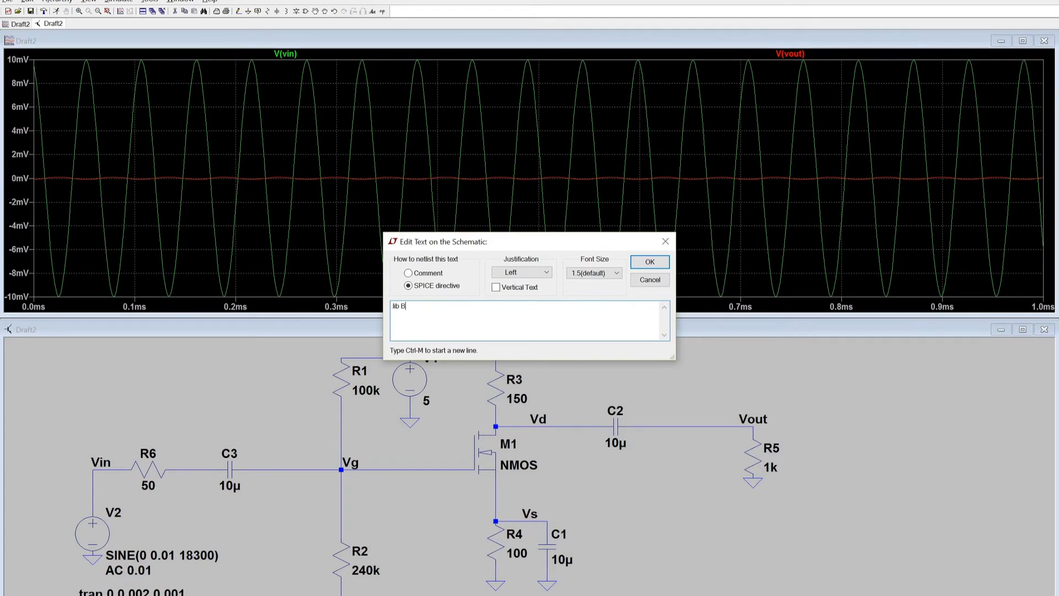
pyautogui.write('S170.sub')
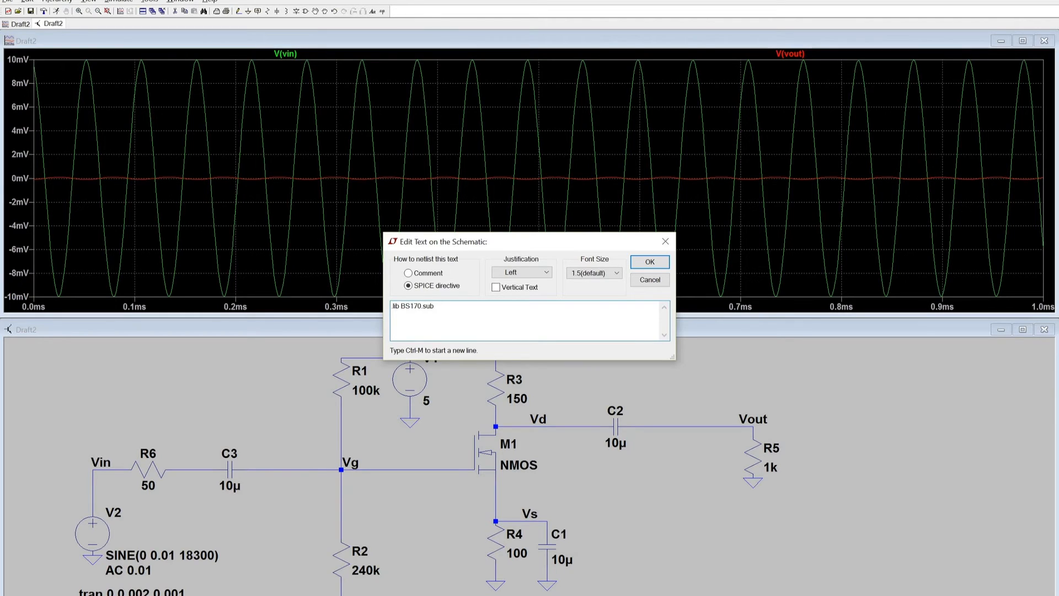
pyautogui.click(647, 261)
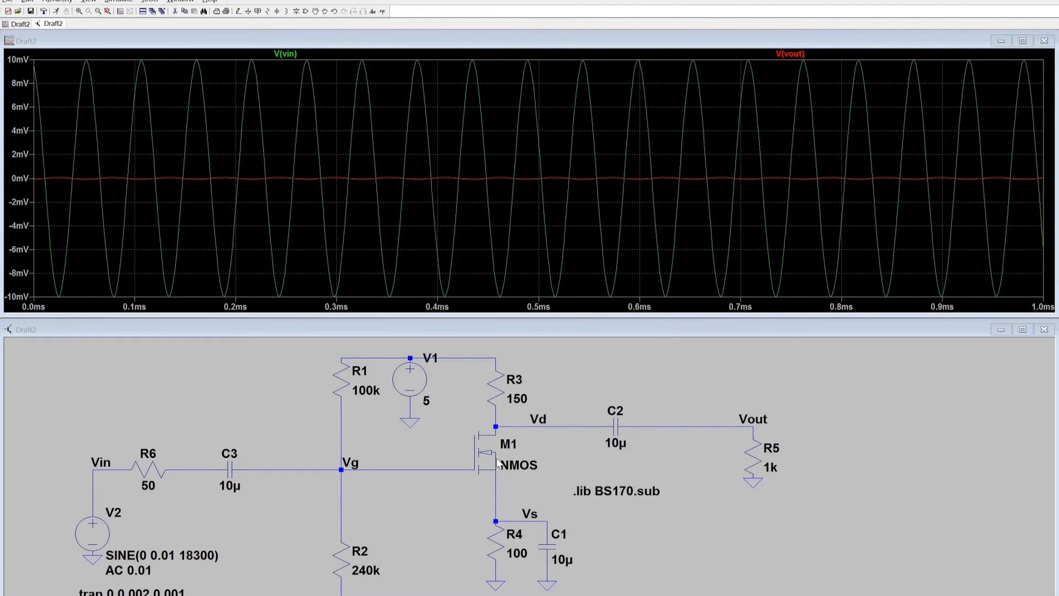
# Set M1's Prefix to X and Value to BS170, then rerun the simulation.
pyautogui.doubleClick(487, 452)
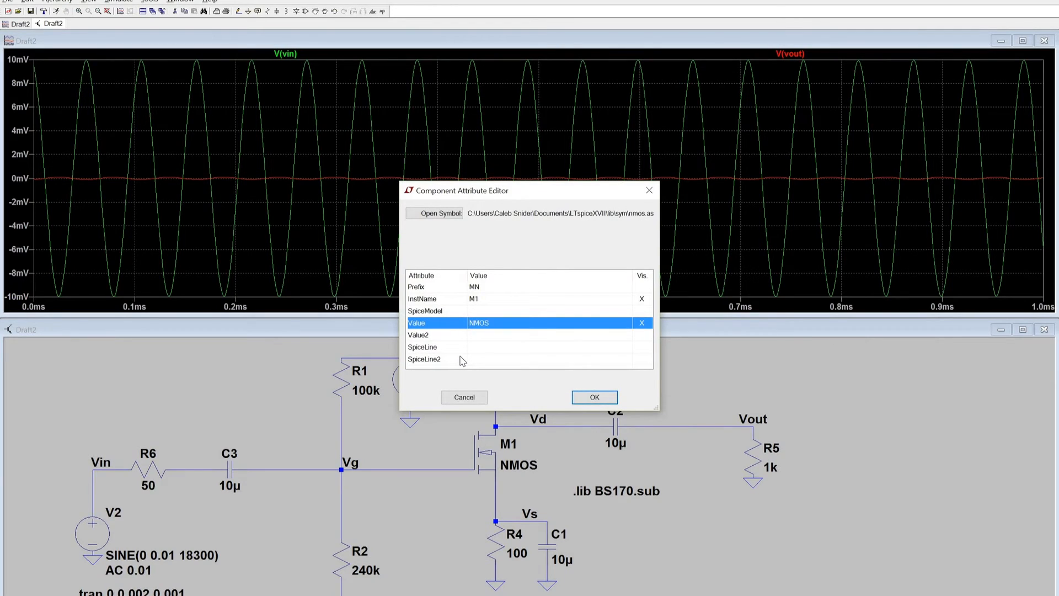
pyautogui.moveTo(470, 333)
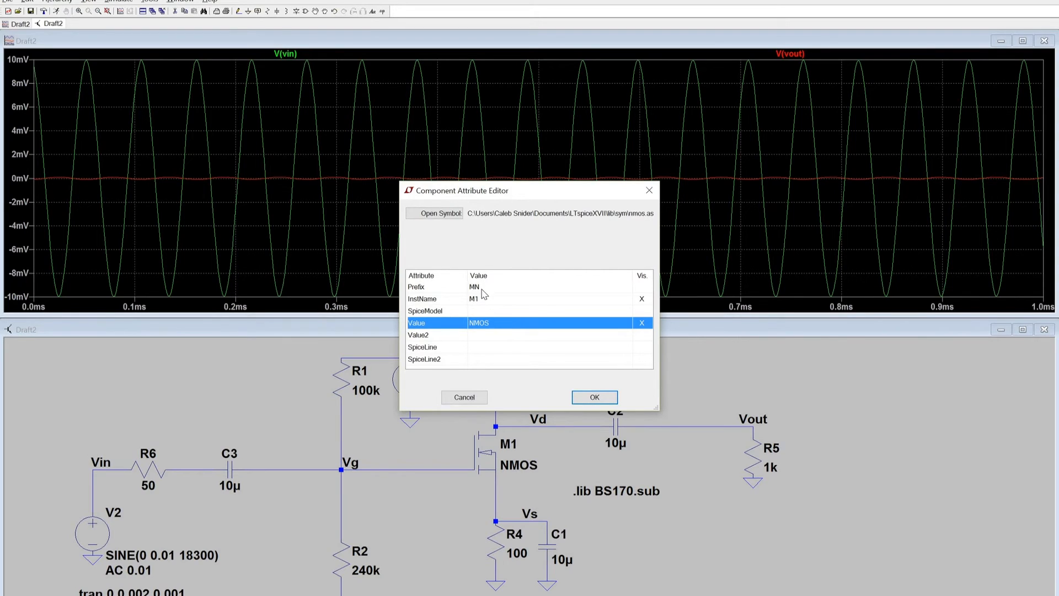
pyautogui.click(475, 287)
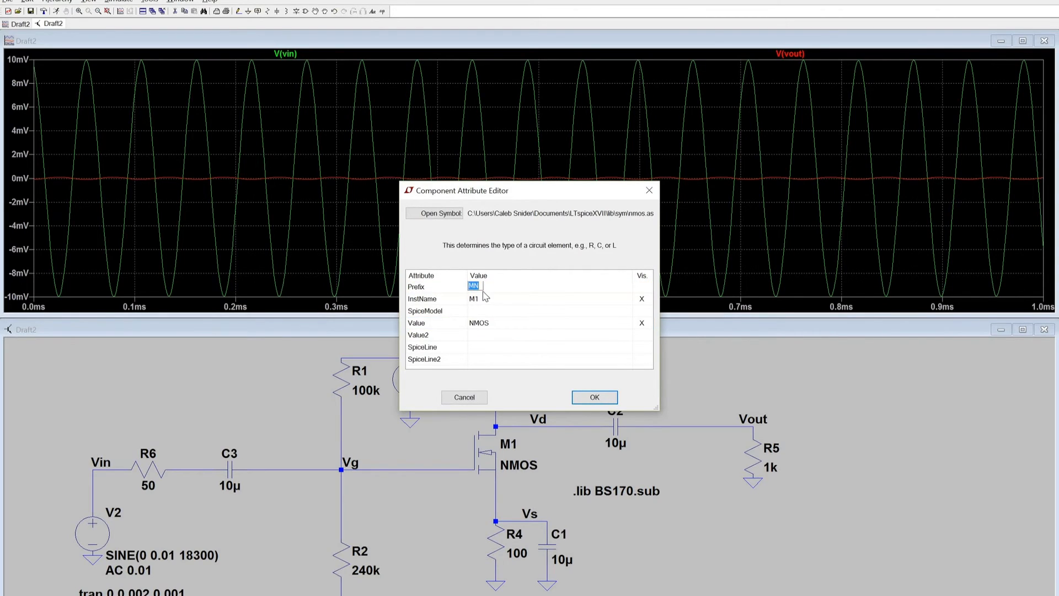
pyautogui.write('X')
pyautogui.click(550, 323)
pyautogui.write('B')
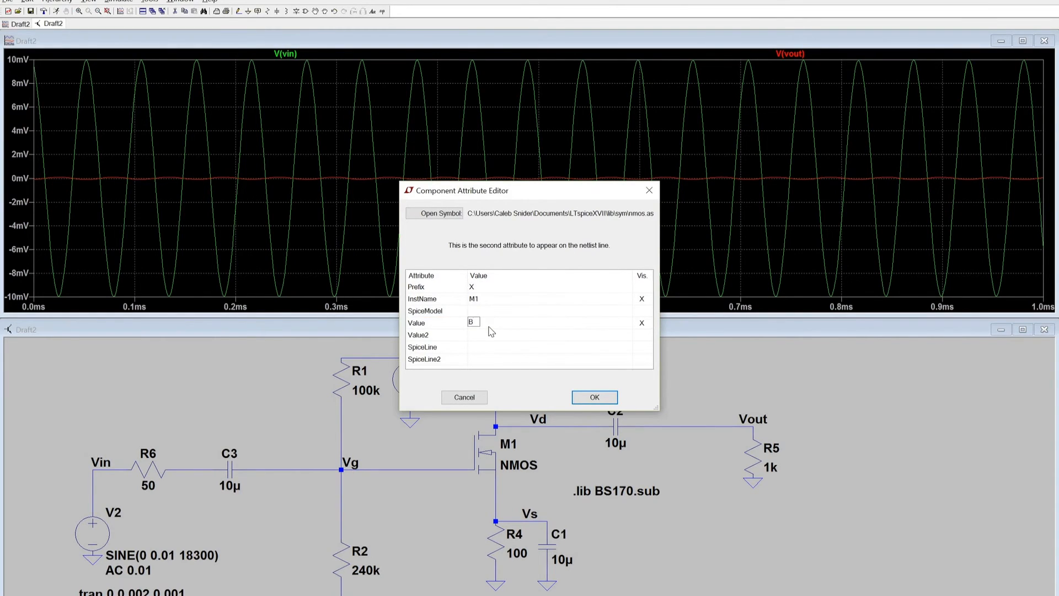
pyautogui.write('S170')
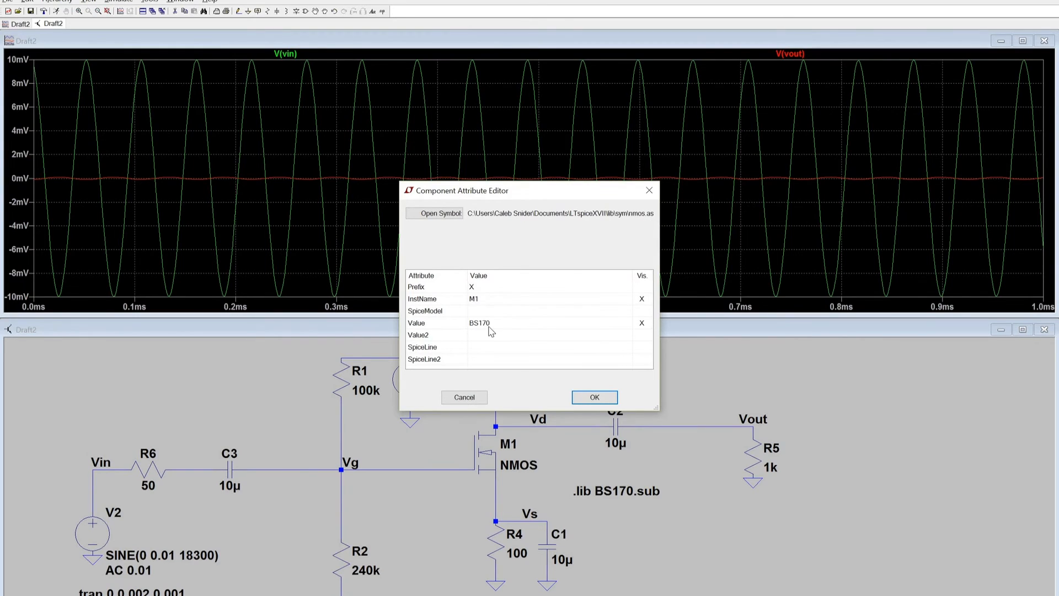
pyautogui.click(594, 397)
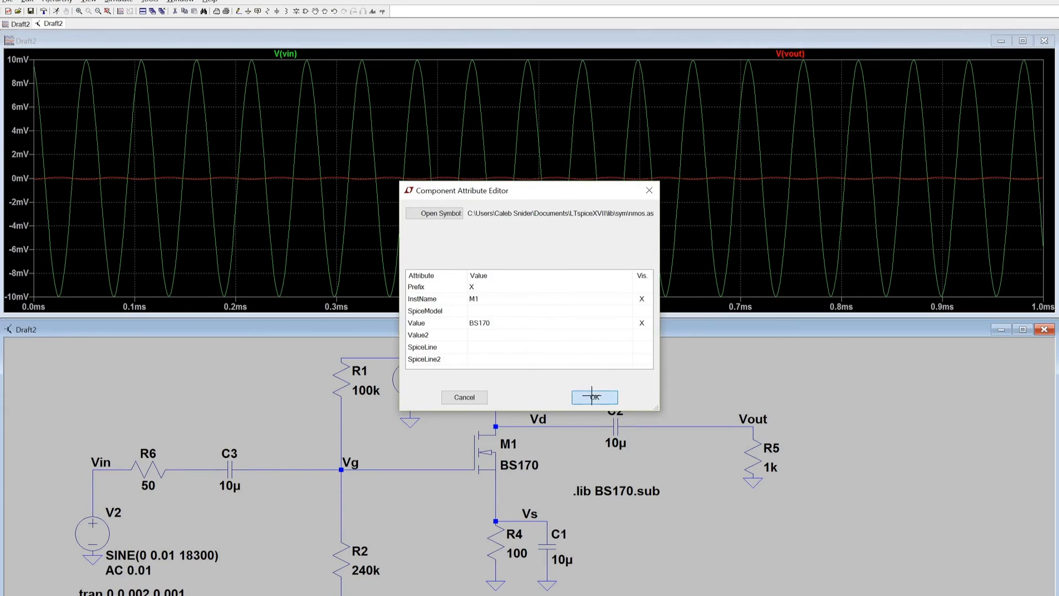
pyautogui.click(594, 397)
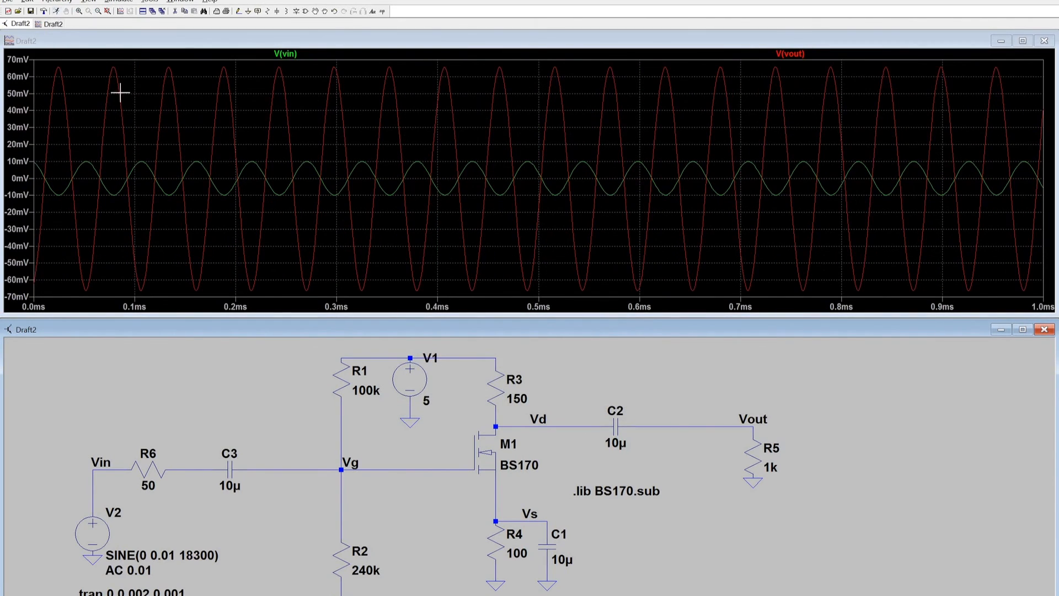
pyautogui.moveTo(346, 201)
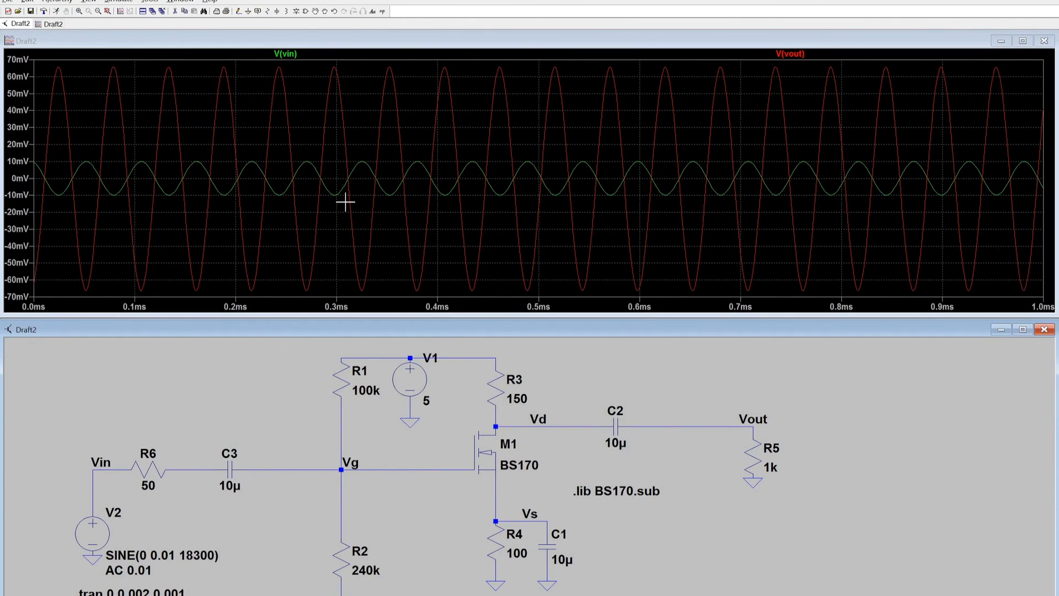
pyautogui.moveTo(499, 445)
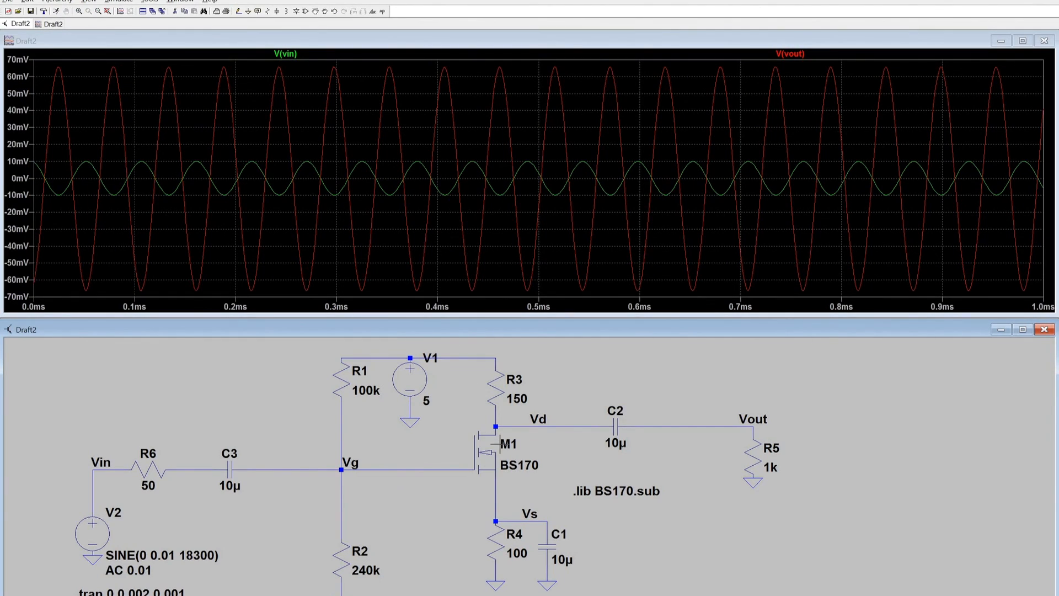
pyautogui.moveTo(476, 526)
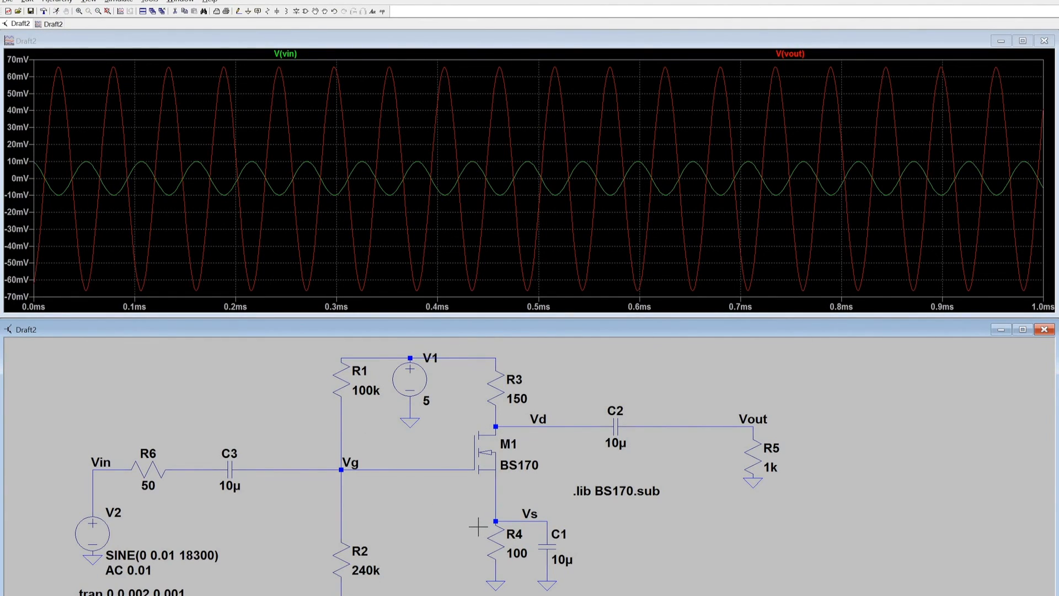